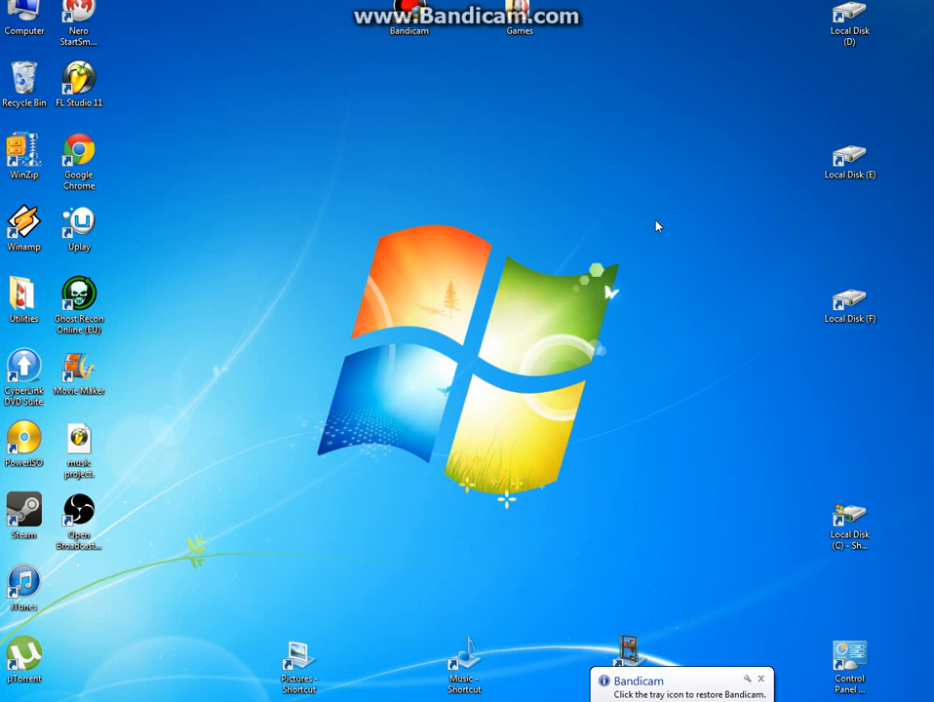
mouse_move(751, 540)
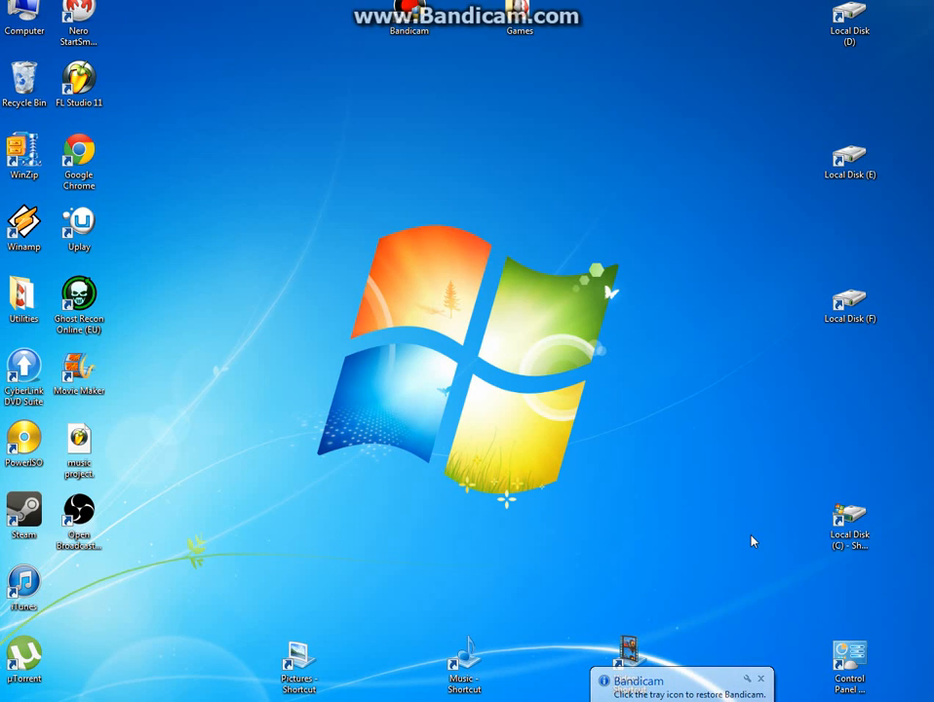
mouse_move(490, 360)
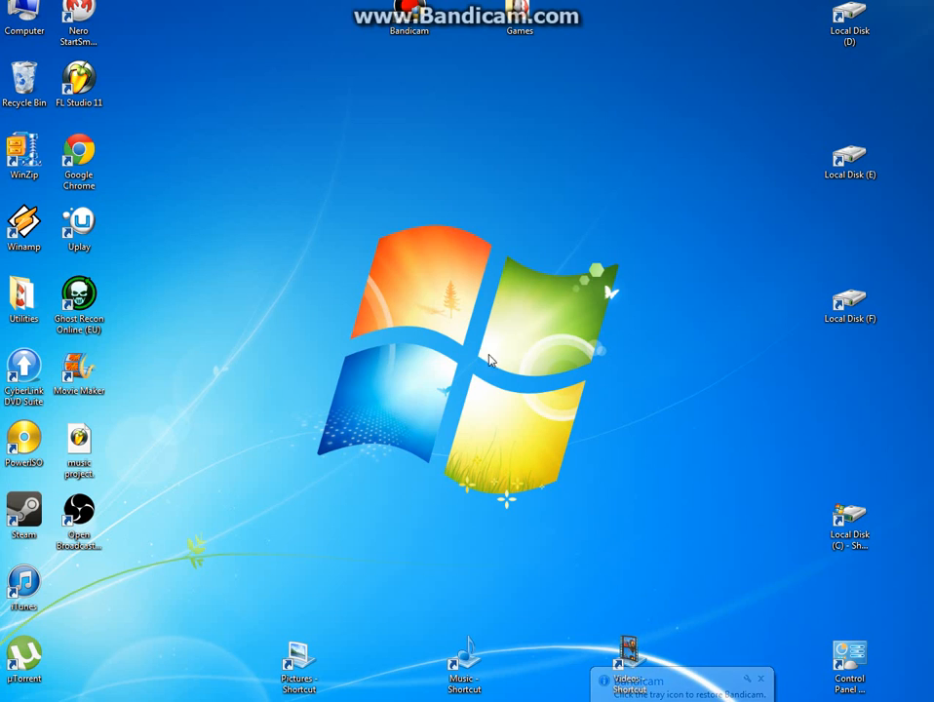
mouse_move(198, 104)
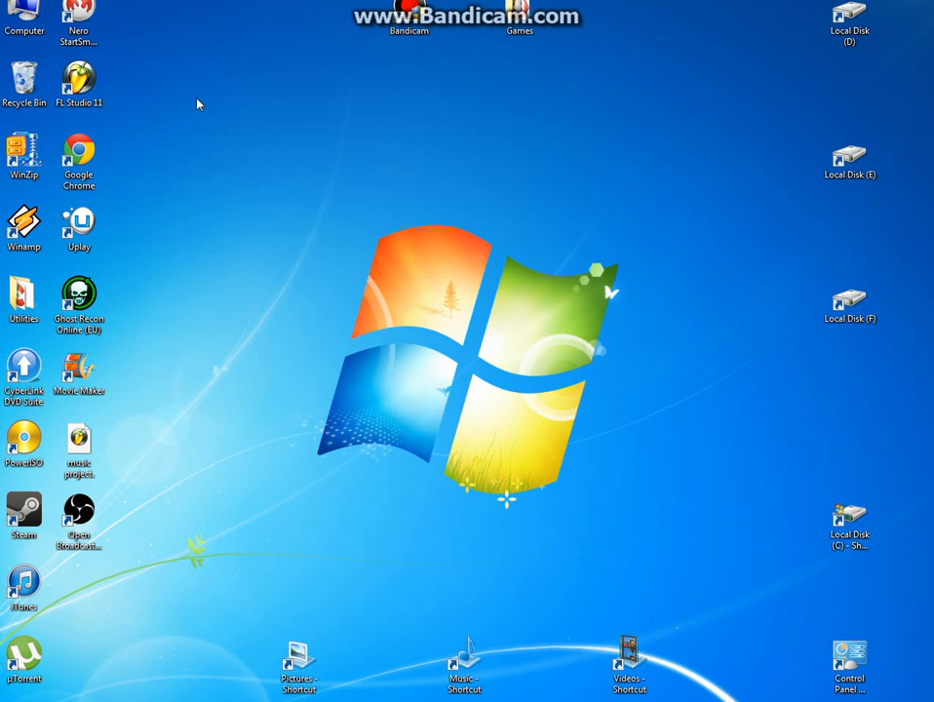
mouse_move(478, 320)
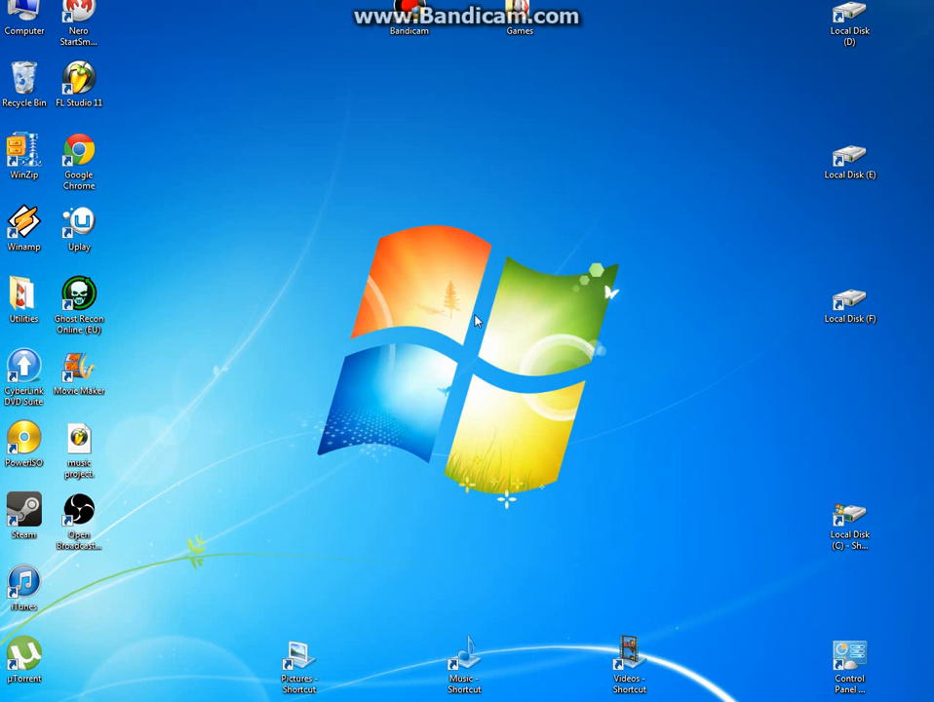
mouse_move(368, 388)
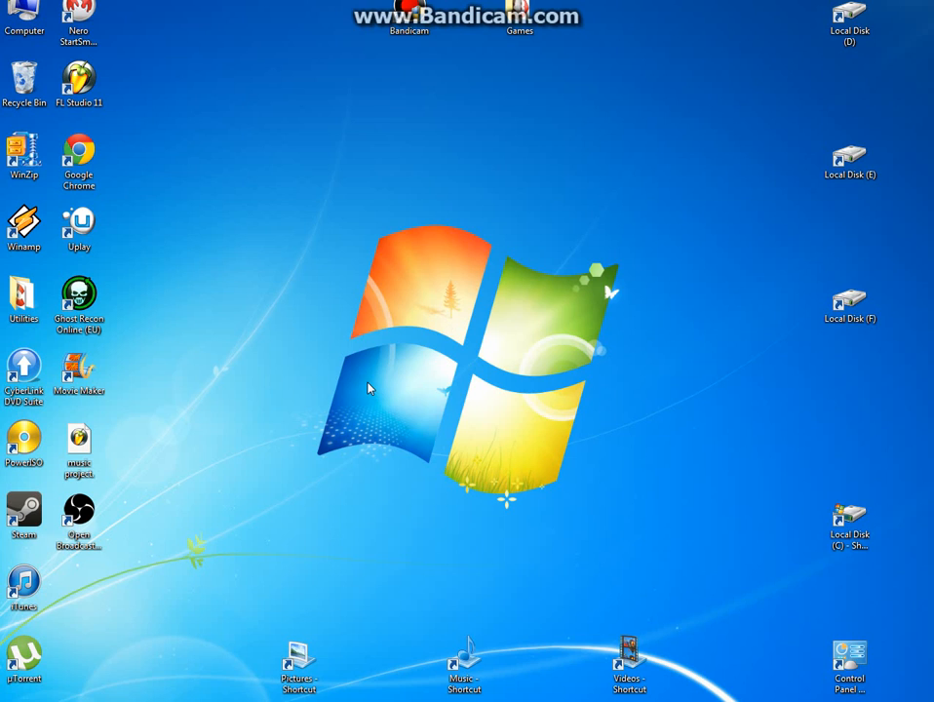
mouse_move(197, 184)
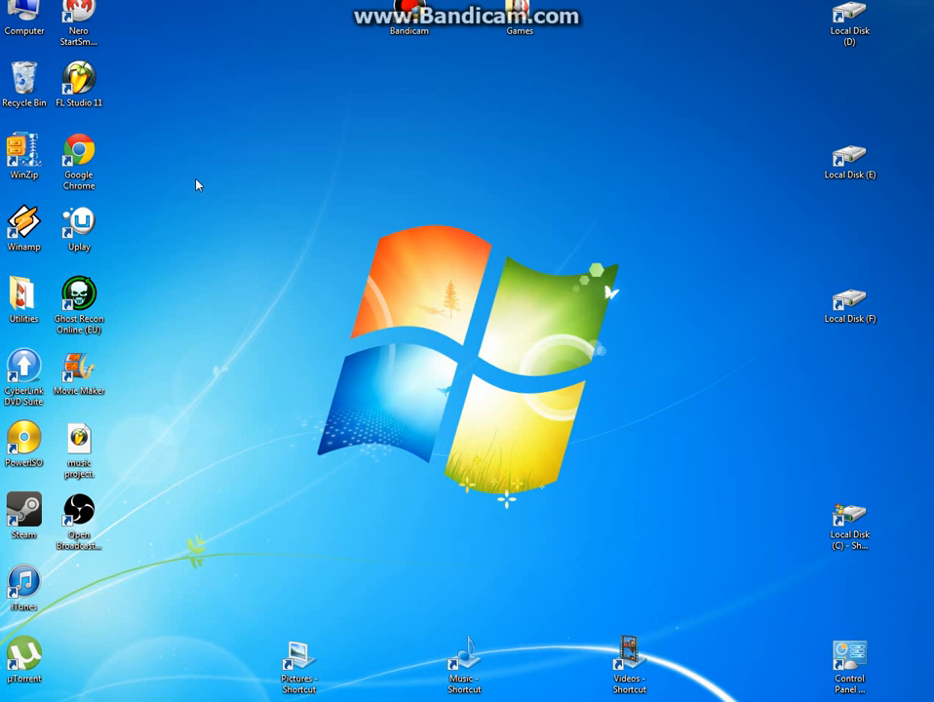
mouse_move(219, 369)
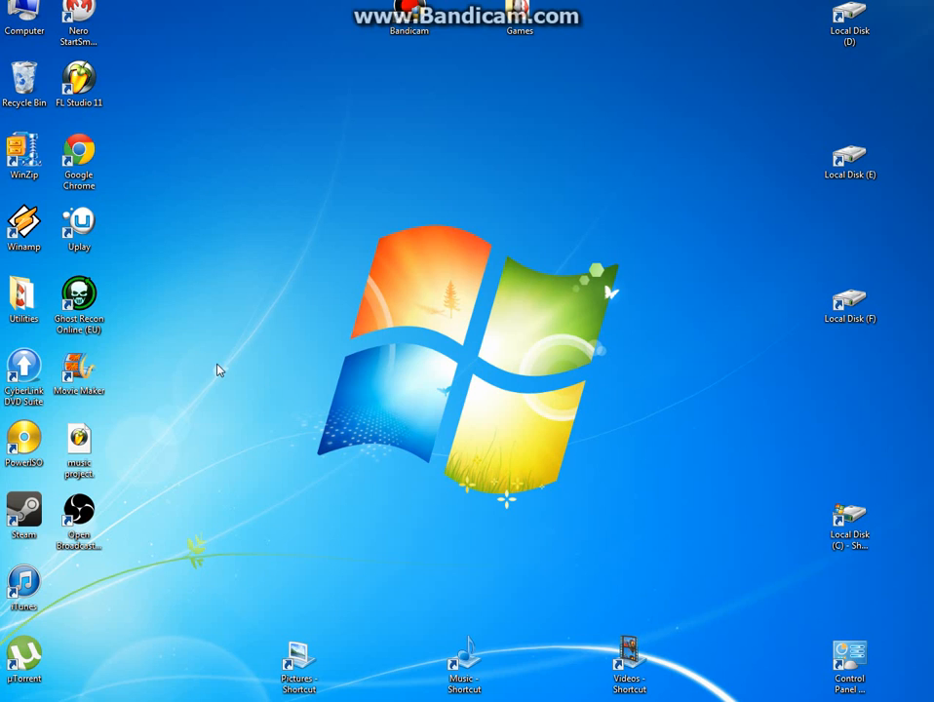
mouse_move(225, 364)
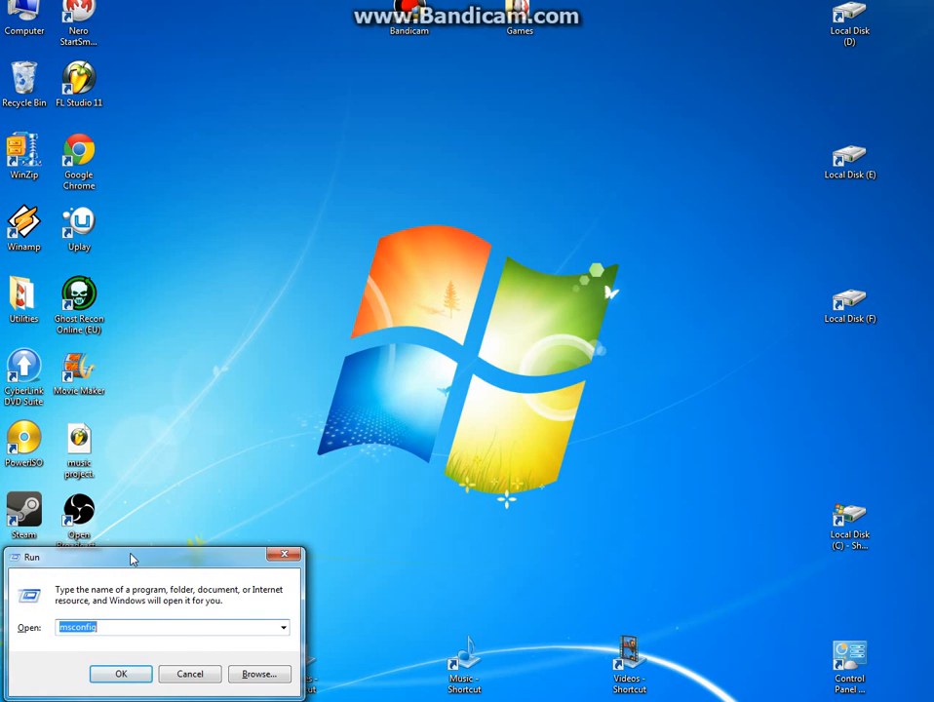
- Move the Run dialog with msconfig entered toward the desktop centre
drag(132, 556, 213, 435)
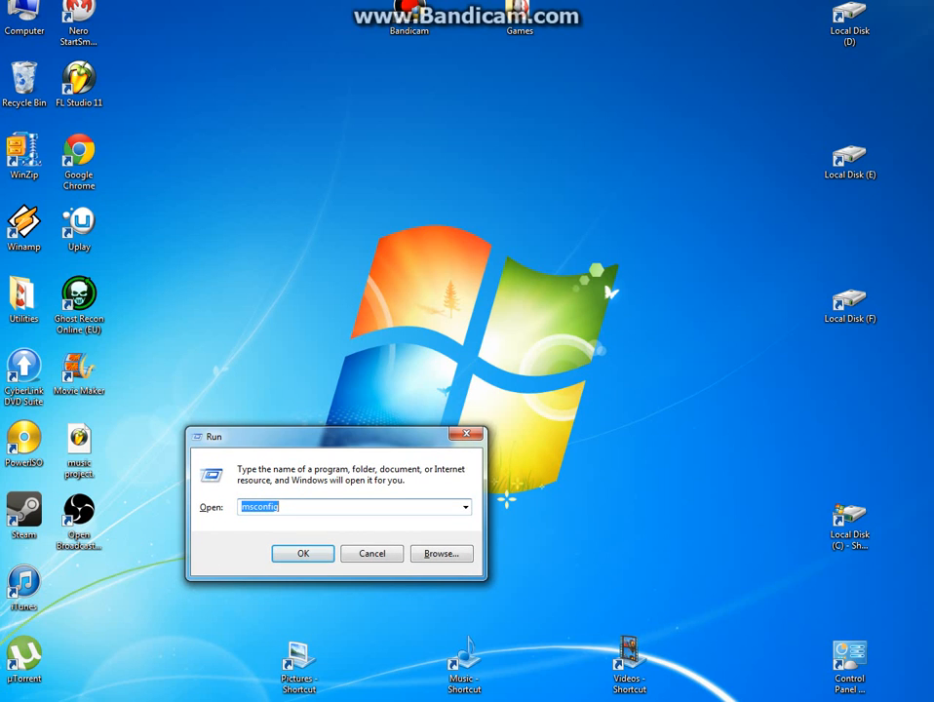
click(11, 697)
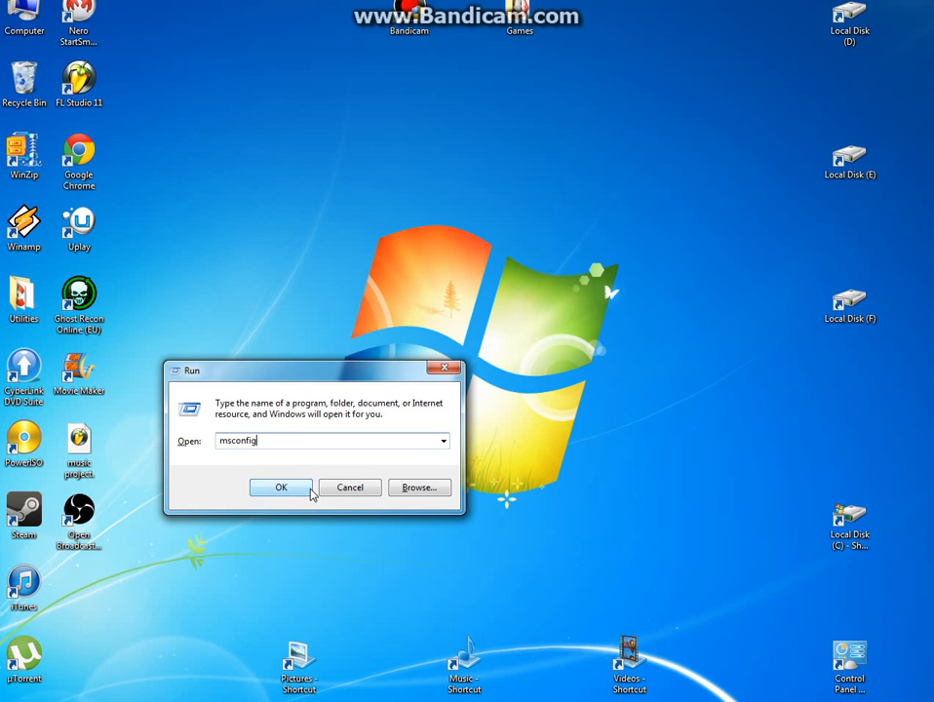
- Run msconfig, review the General, Services and Startup tabs, then close with OK
click(282, 488)
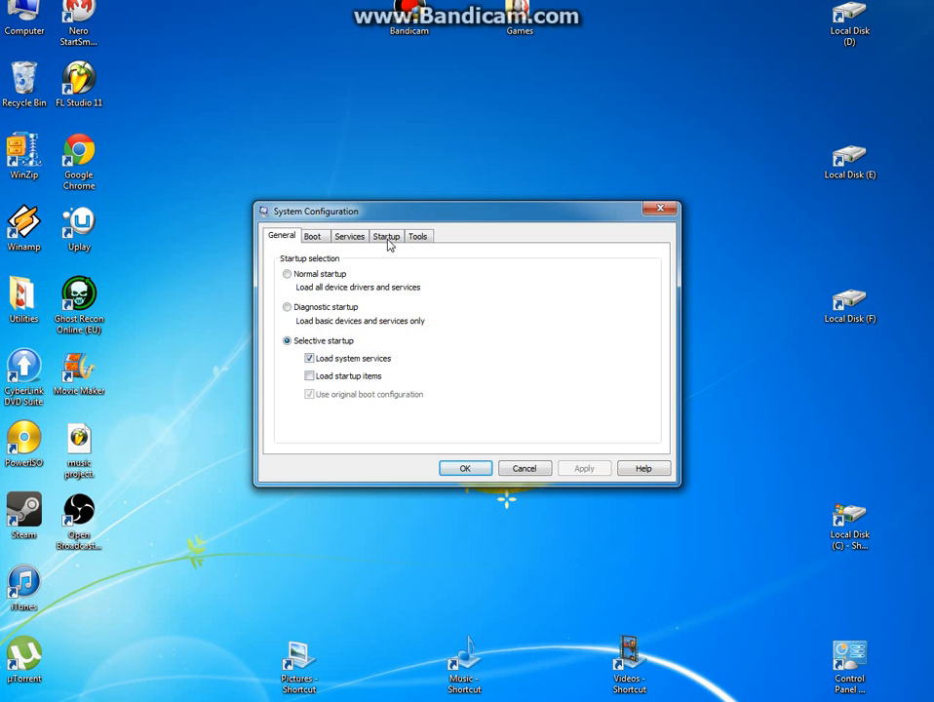
click(348, 236)
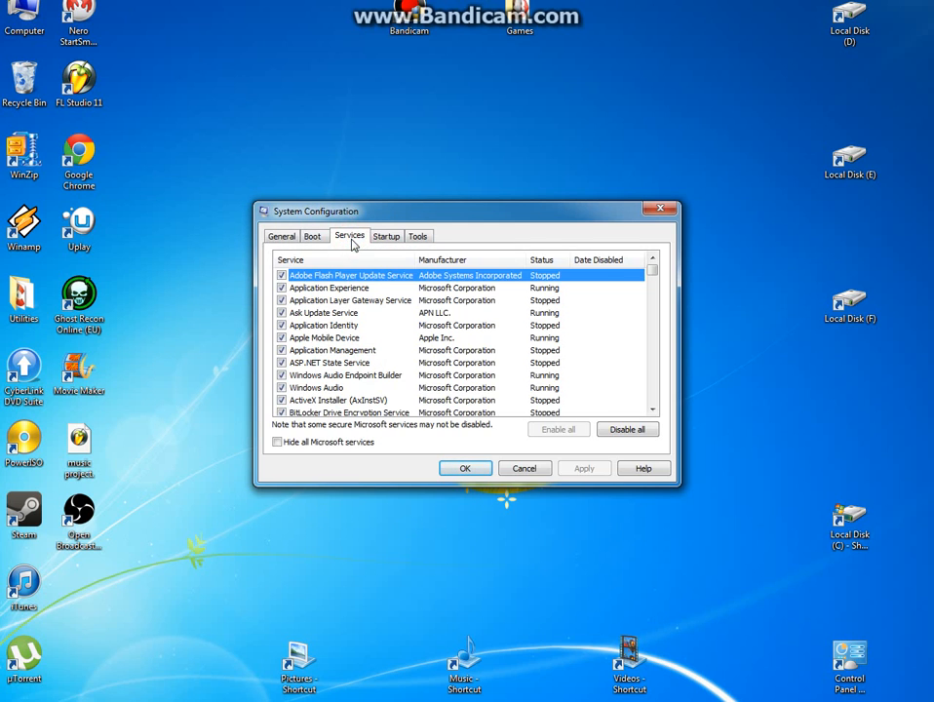
click(386, 236)
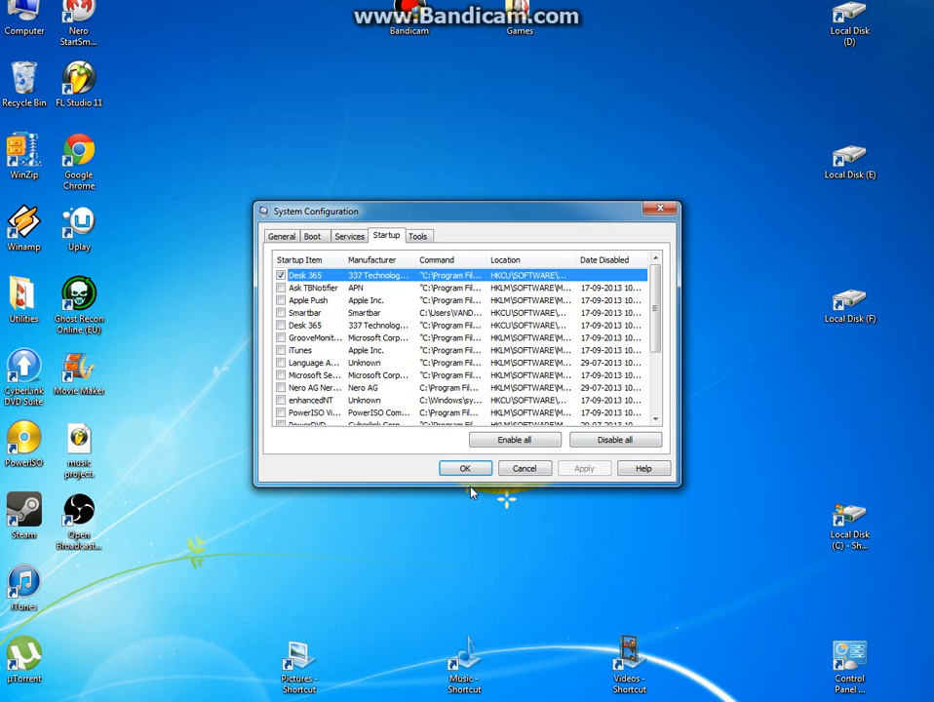
click(282, 236)
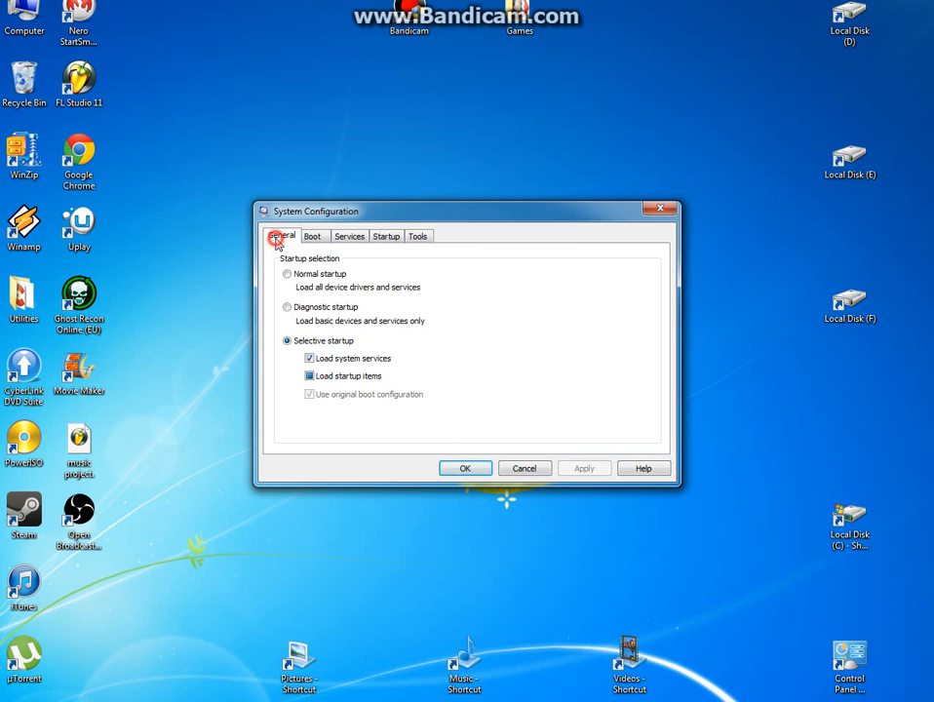
click(349, 235)
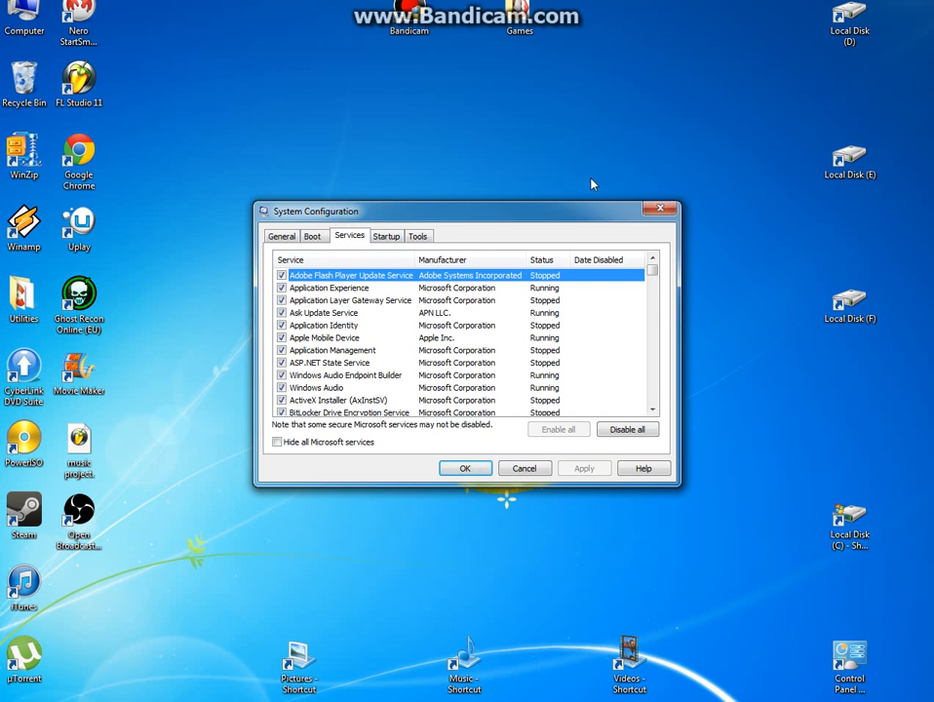
click(386, 236)
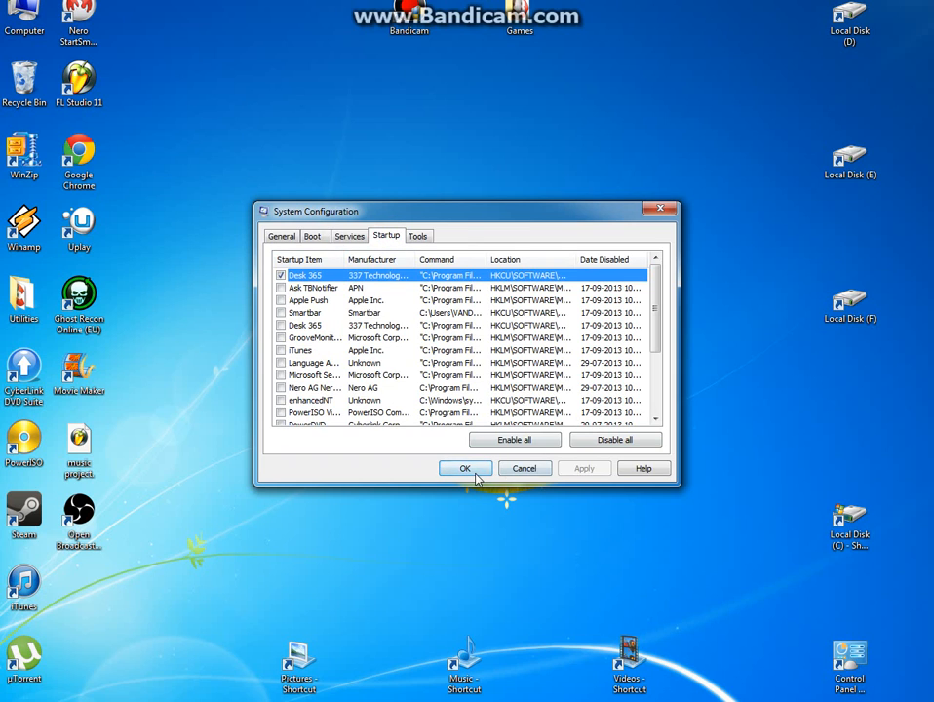
click(465, 468)
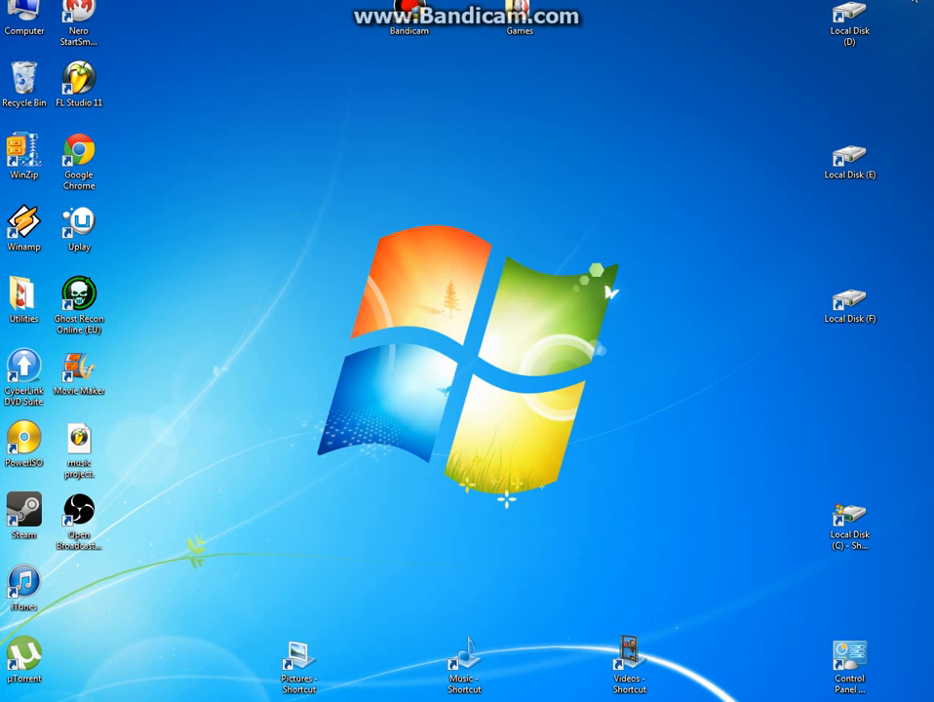